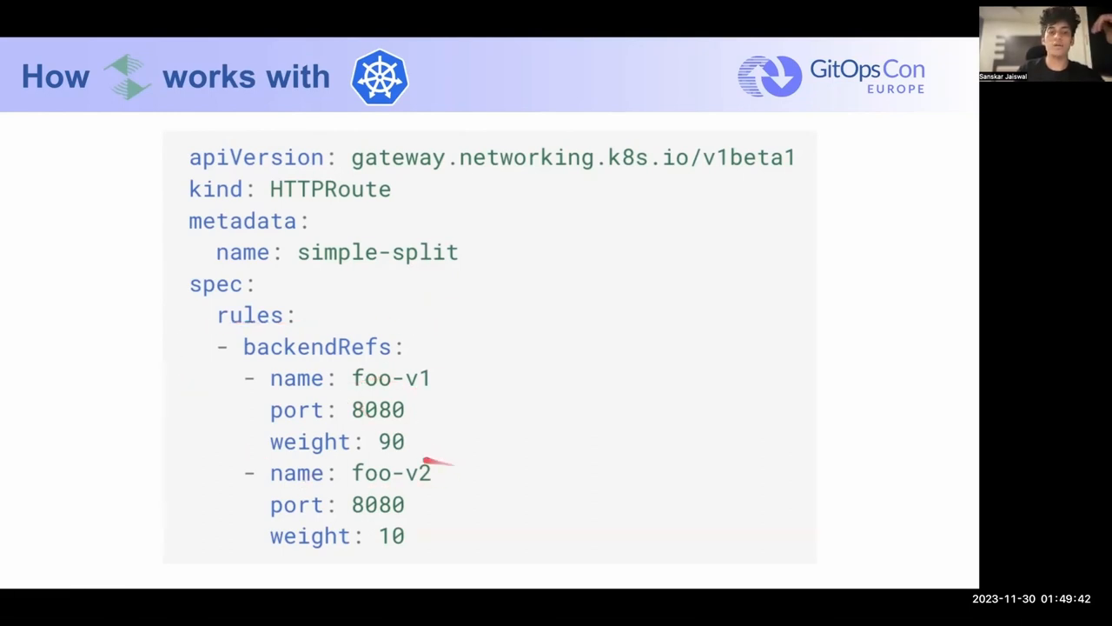
pyautogui.moveTo(434, 460)
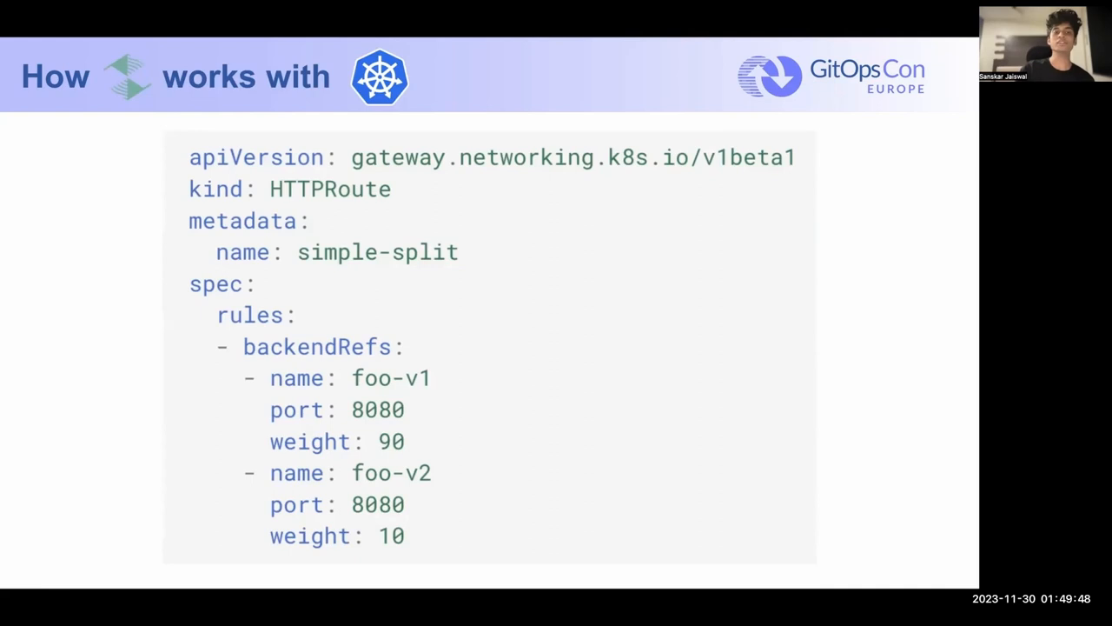
pyautogui.moveTo(296, 458)
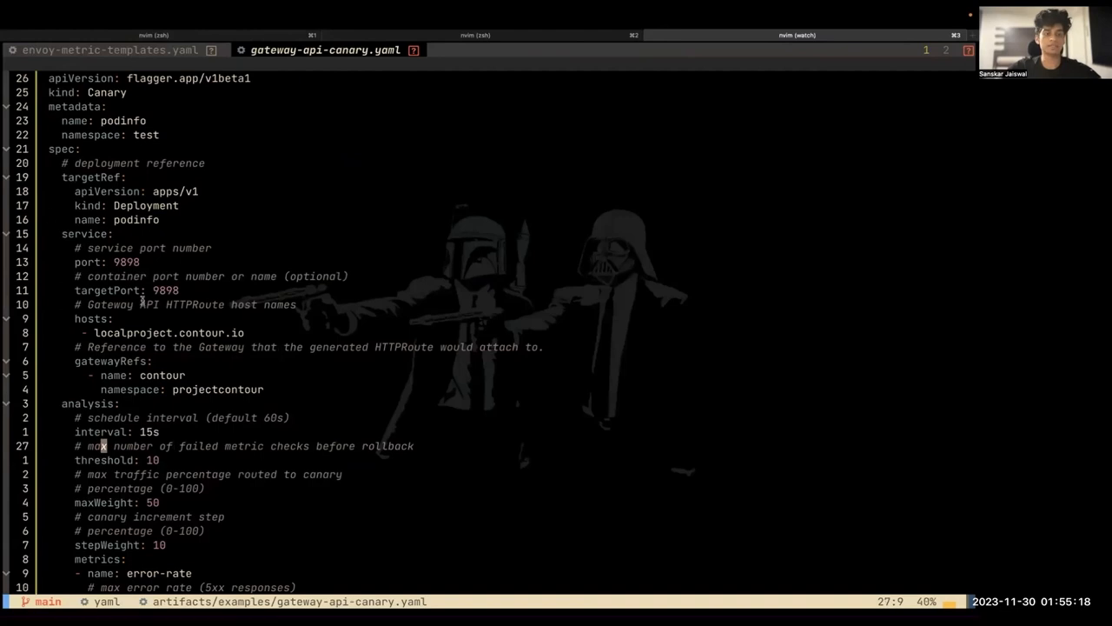
# Scroll through the podinfo Canary's analysis metrics and webhooks in gateway-api-canary.yaml
pyautogui.scroll(-3)
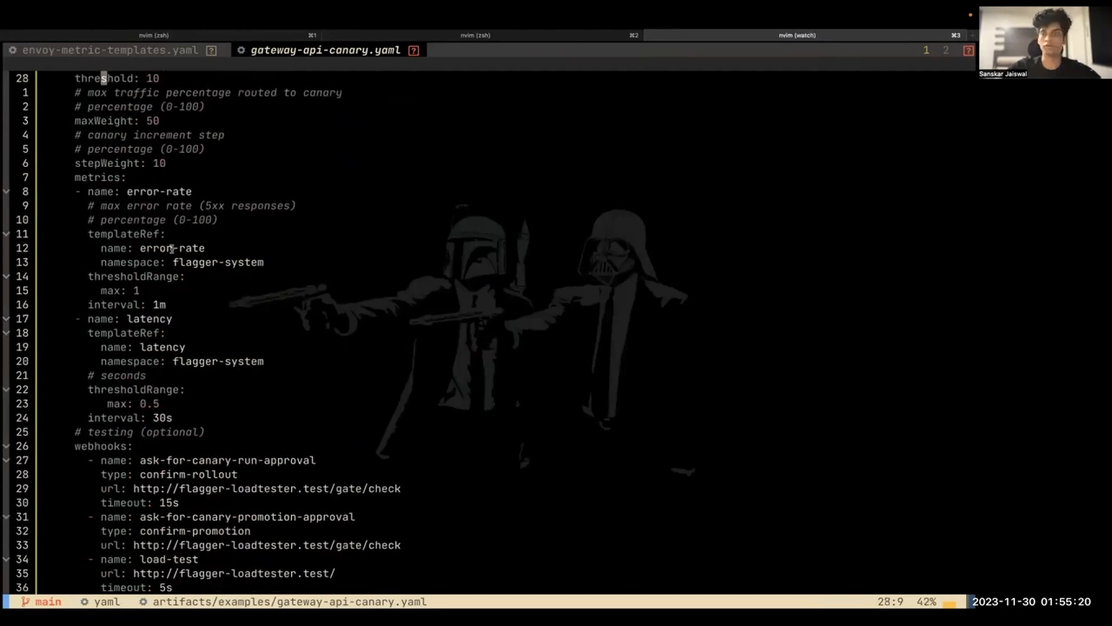
pyautogui.scroll(3)
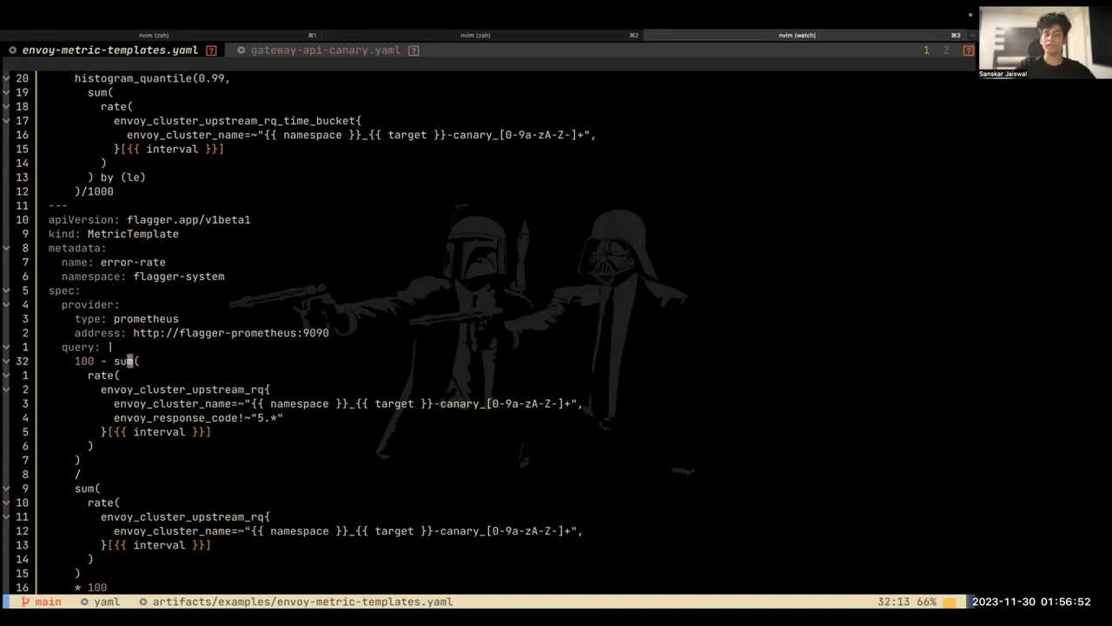
# Read down through the error-rate MetricTemplate's Prometheus query, then head back to the canary file
pyautogui.press('j')
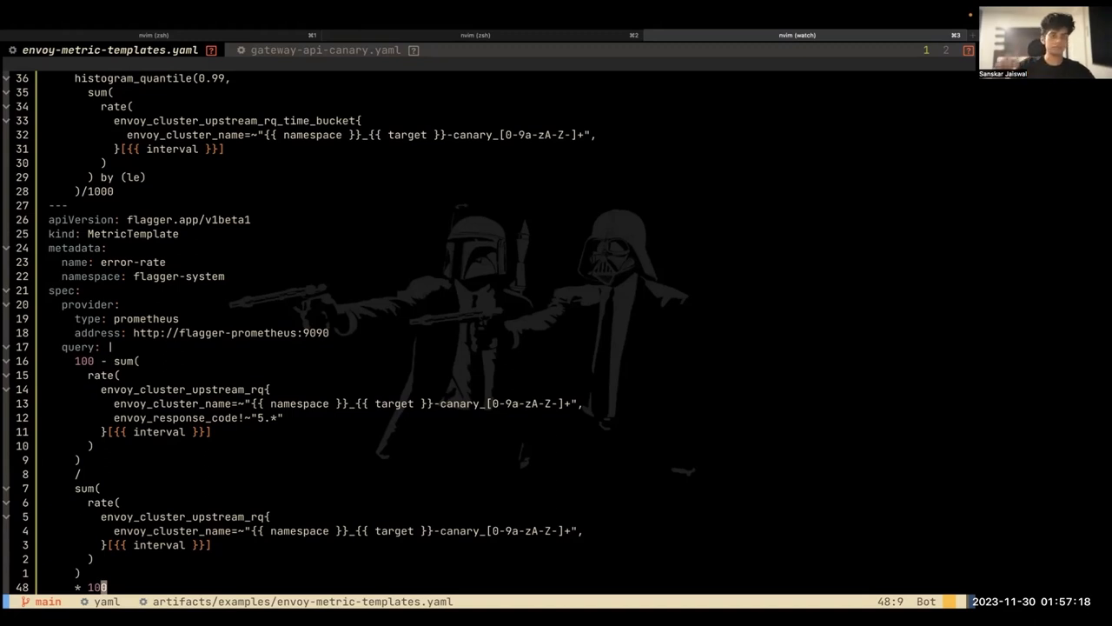
pyautogui.press('gg')
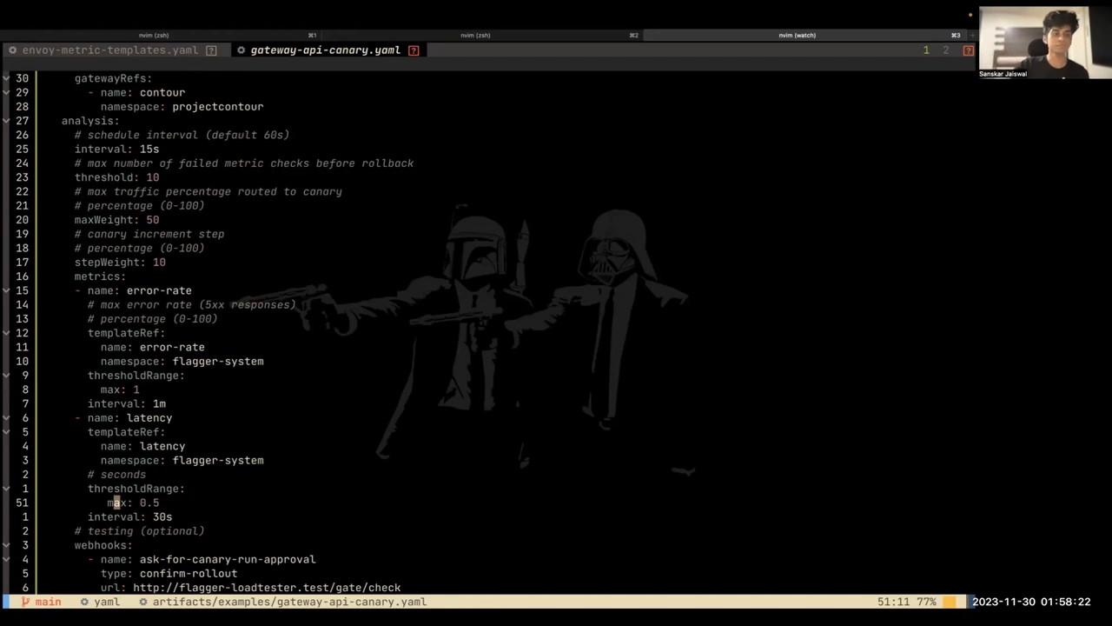
# Scroll past the error-rate and latency thresholds toward the webhooks section
pyautogui.scroll(-3)
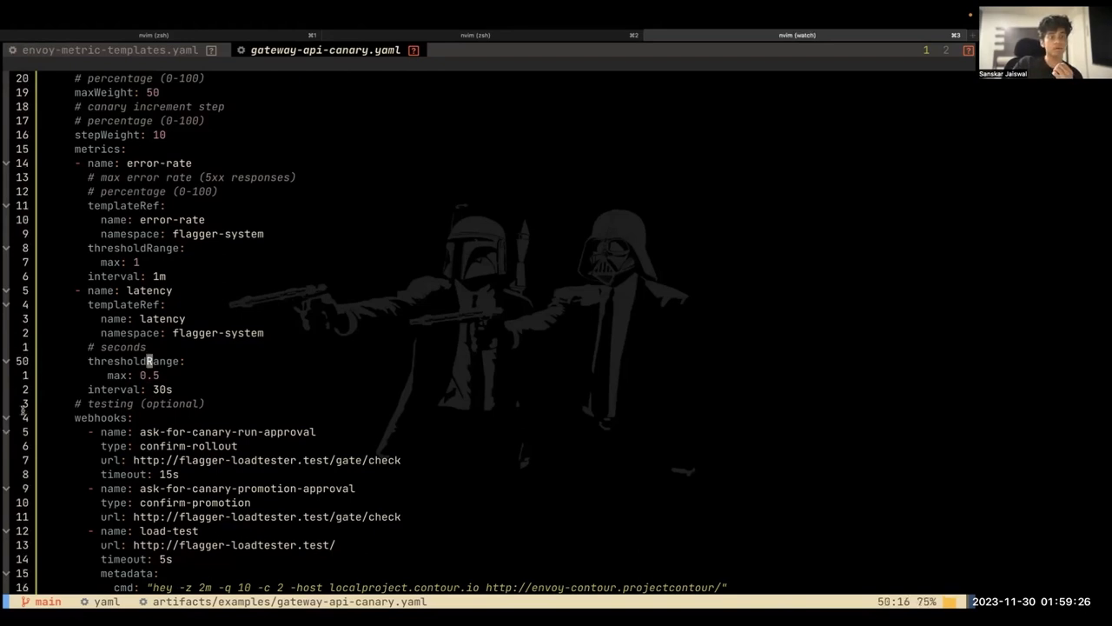
pyautogui.moveTo(335, 148)
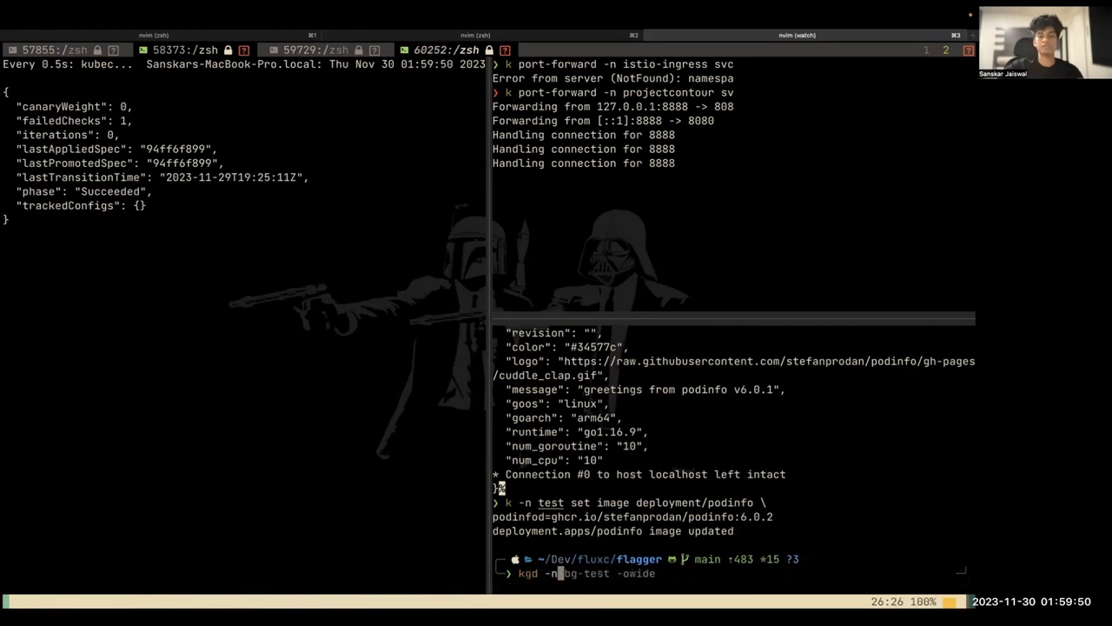
# List the test namespace deployments and update the podinfo image tag to 6.0.3
pyautogui.press('Return')
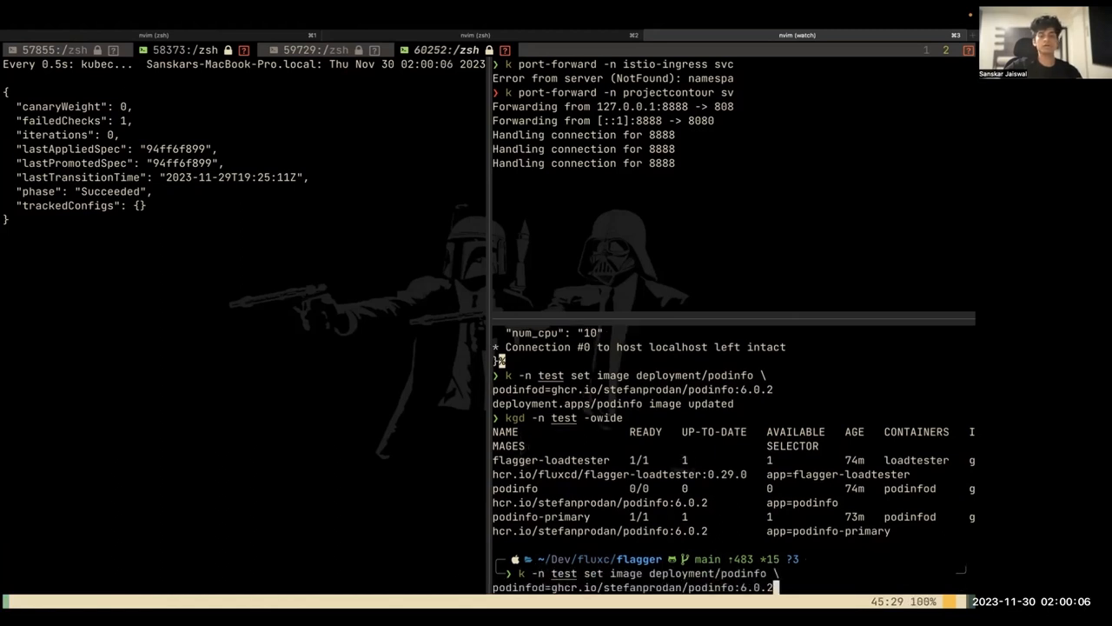
pyautogui.write('3')
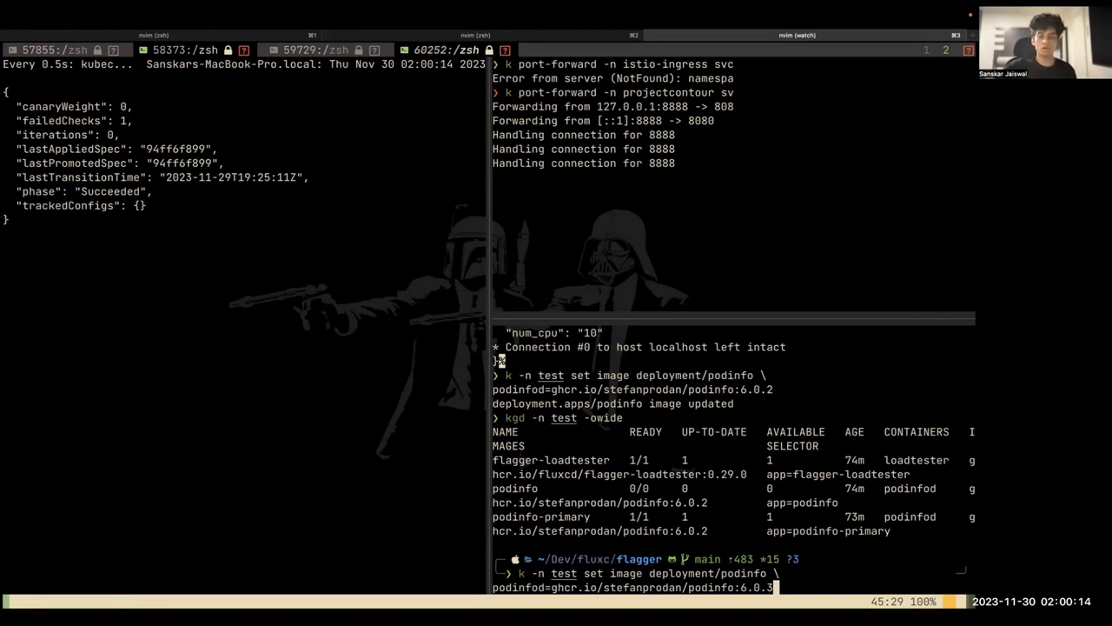
pyautogui.press('Return')
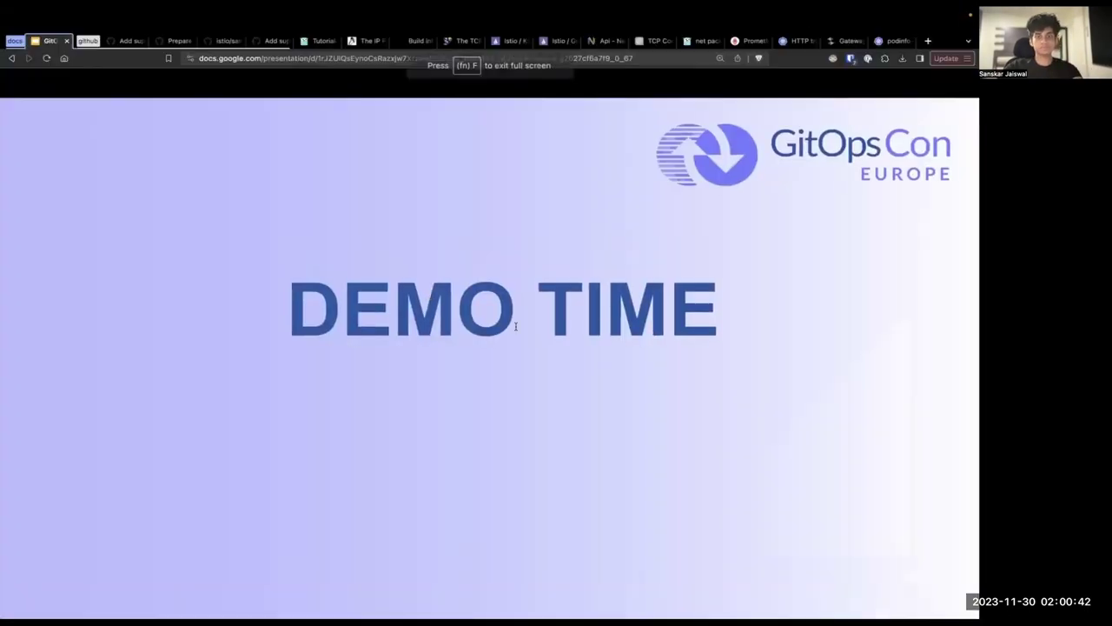
# Present the GitOps Con Europe 'DEMO TIME' slide full screen in Chrome
pyautogui.click(888, 41)
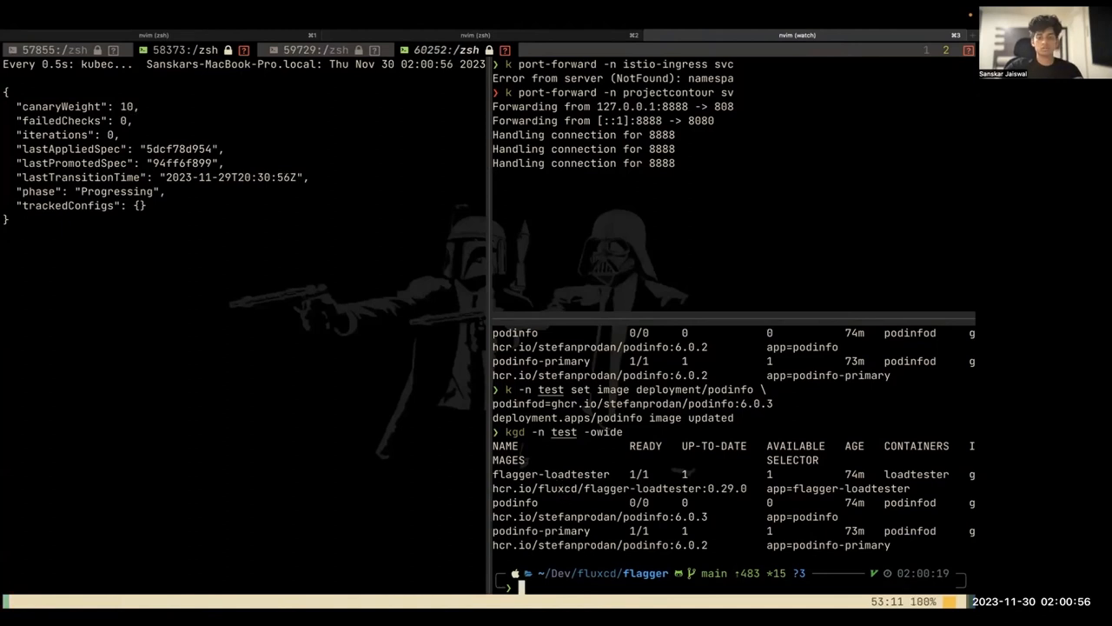
# Relist test deployments and describe the bg-test podinfo HTTPRoute, showing primary 90 and canary 10
pyautogui.write('kgd -n test -owide')
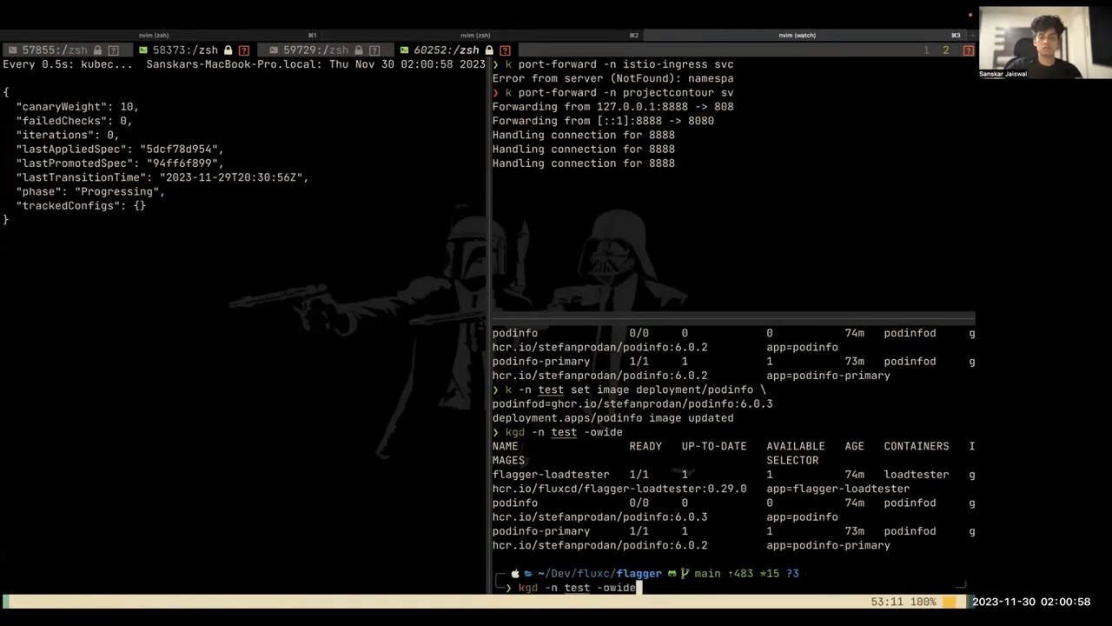
pyautogui.press('Return')
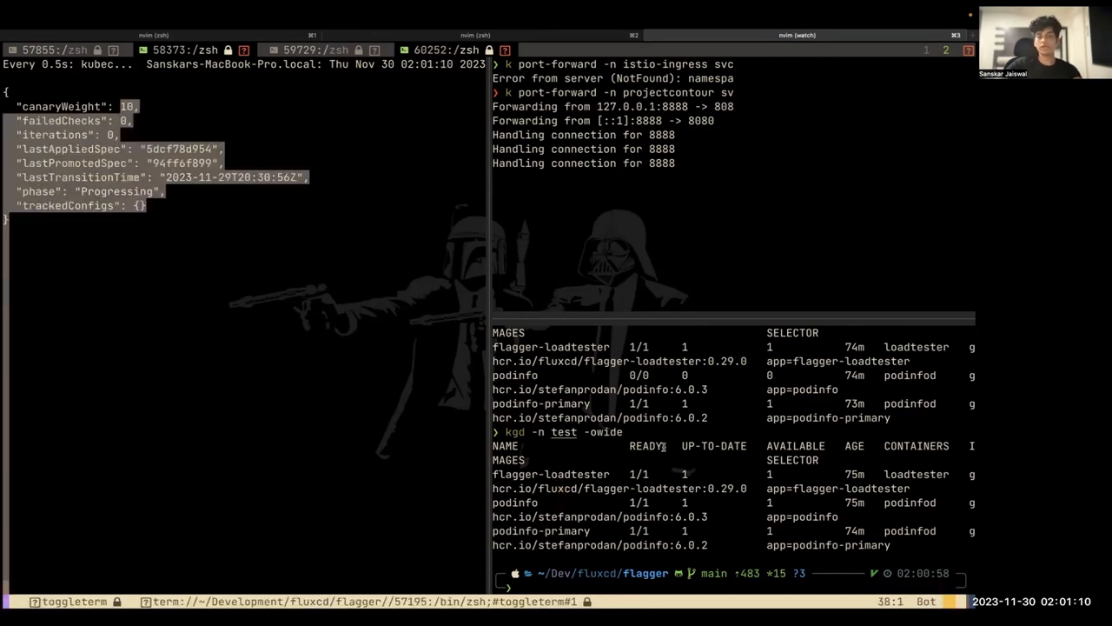
pyautogui.write('k describe httproute -n bg-test podinfo')
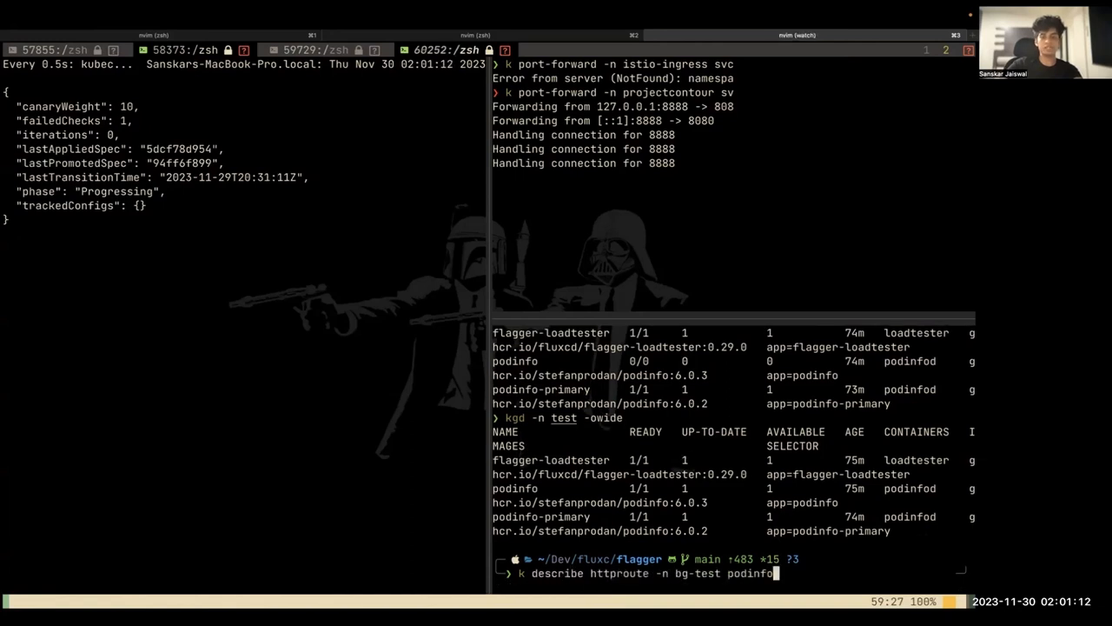
pyautogui.press('Return')
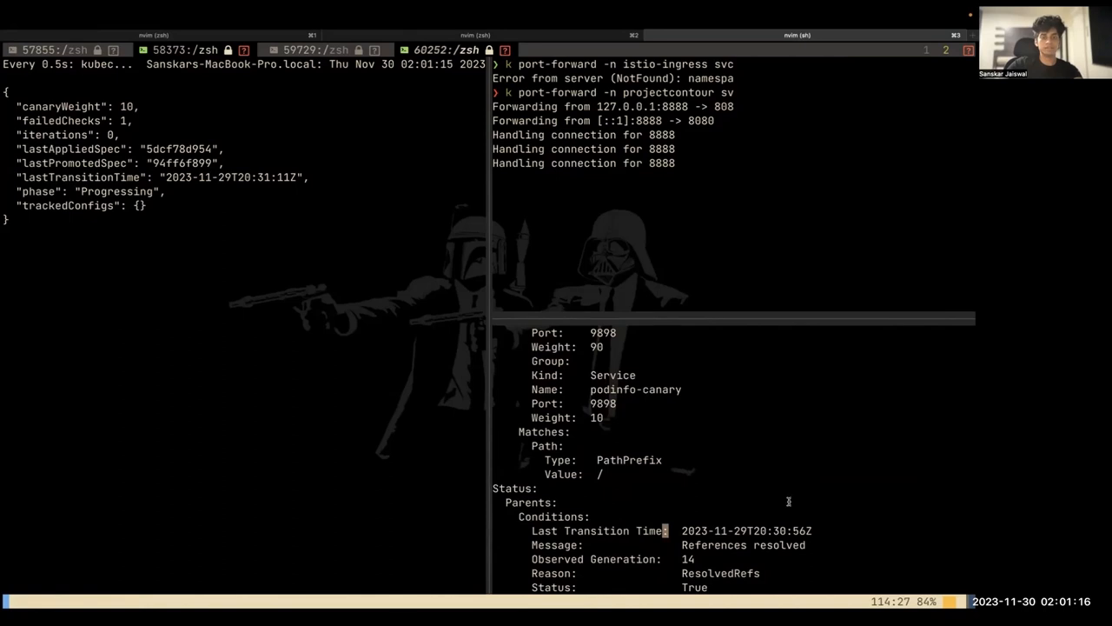
pyautogui.scroll(3)
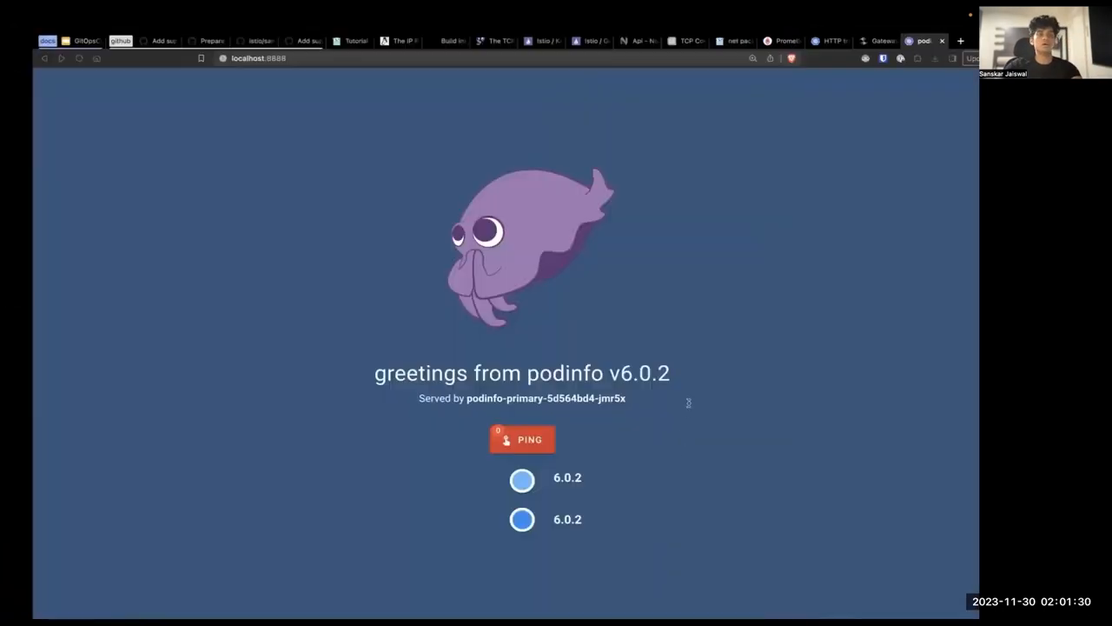
# Ping the podinfo app six times, with every reply coming from v6.0.2
pyautogui.click(522, 438)
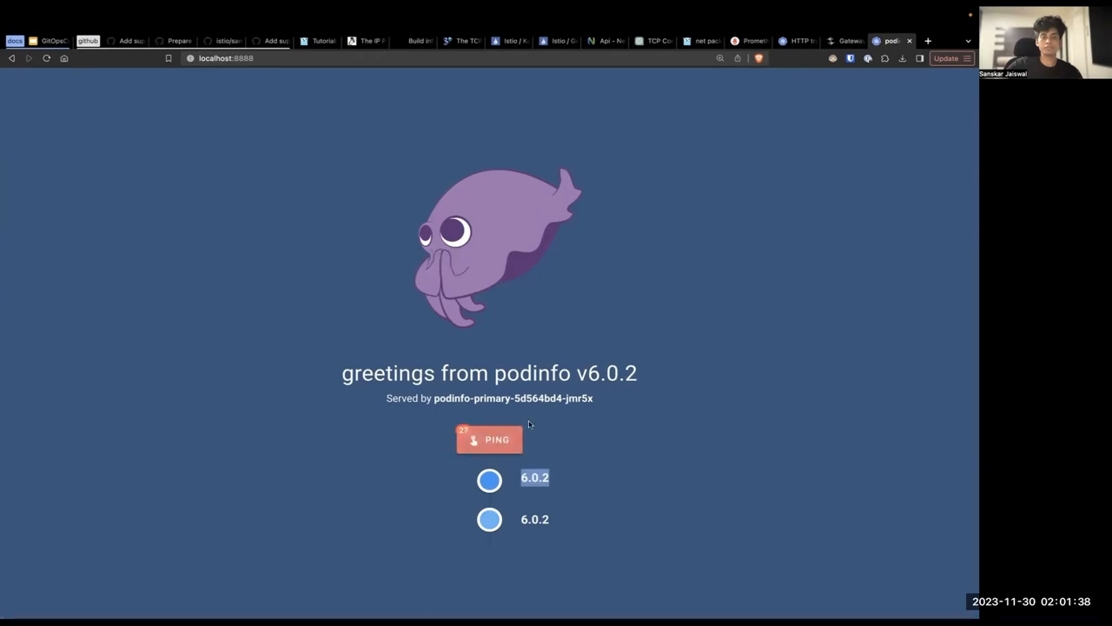
pyautogui.click(489, 439)
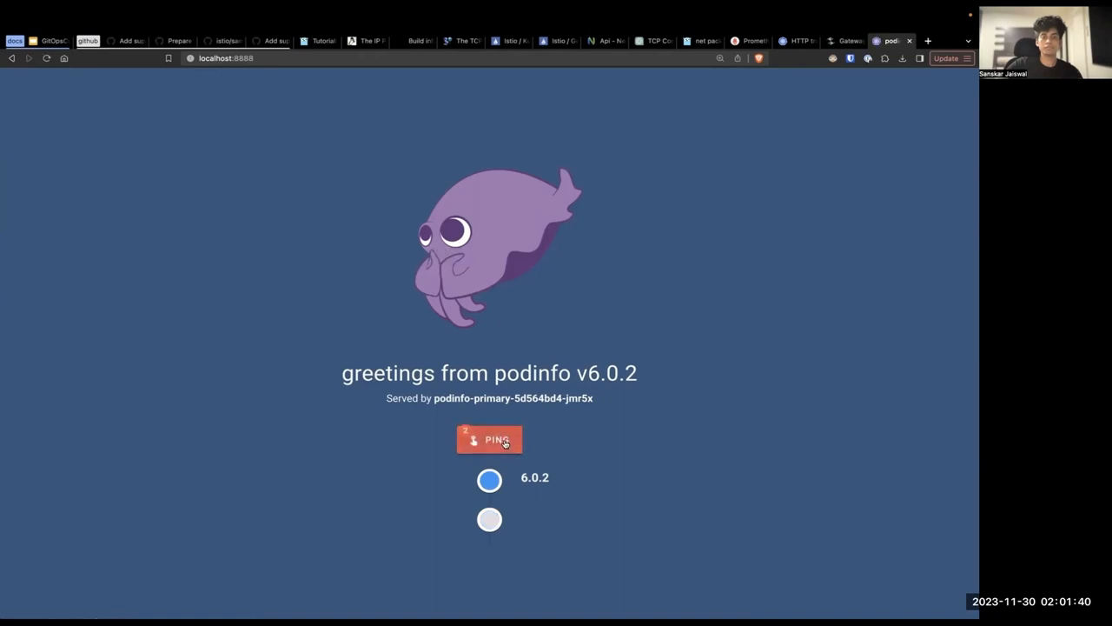
pyautogui.click(489, 439)
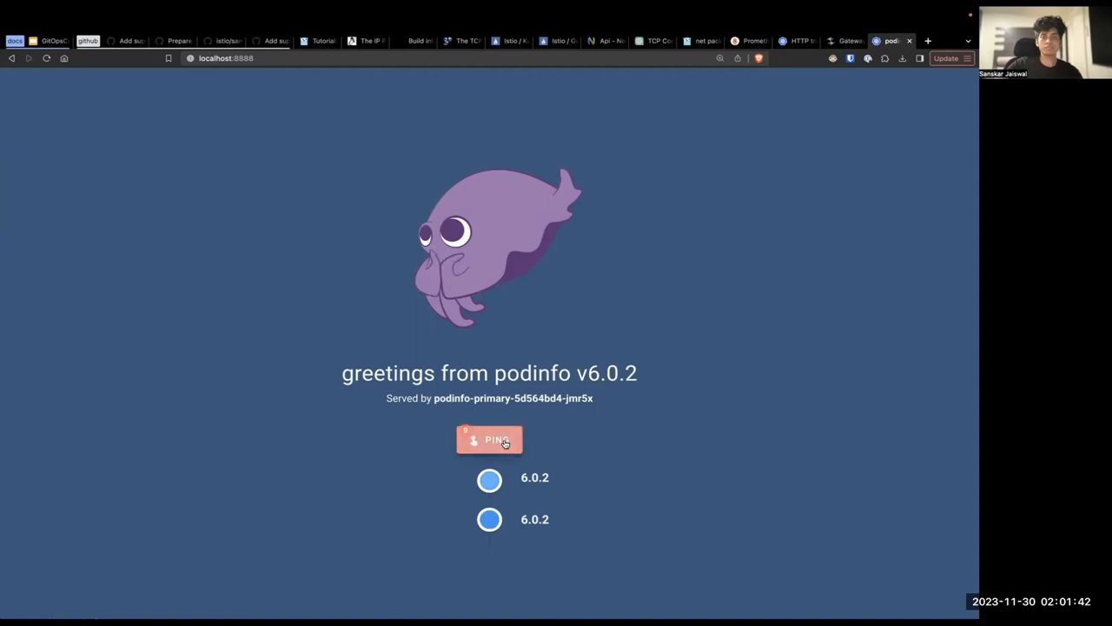
pyautogui.click(489, 440)
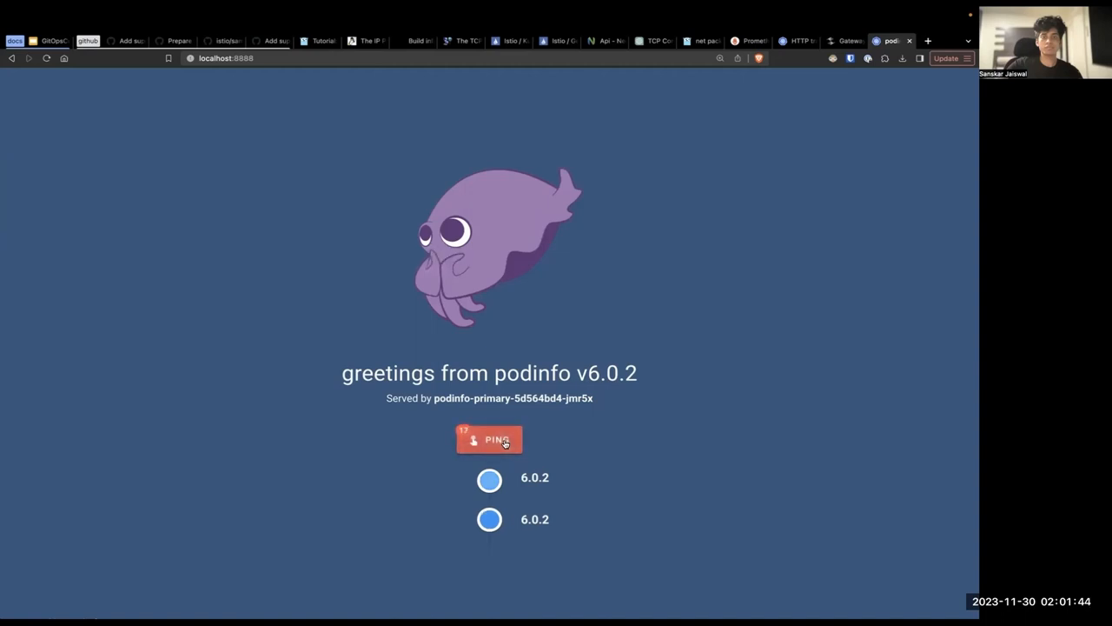
pyautogui.click(488, 439)
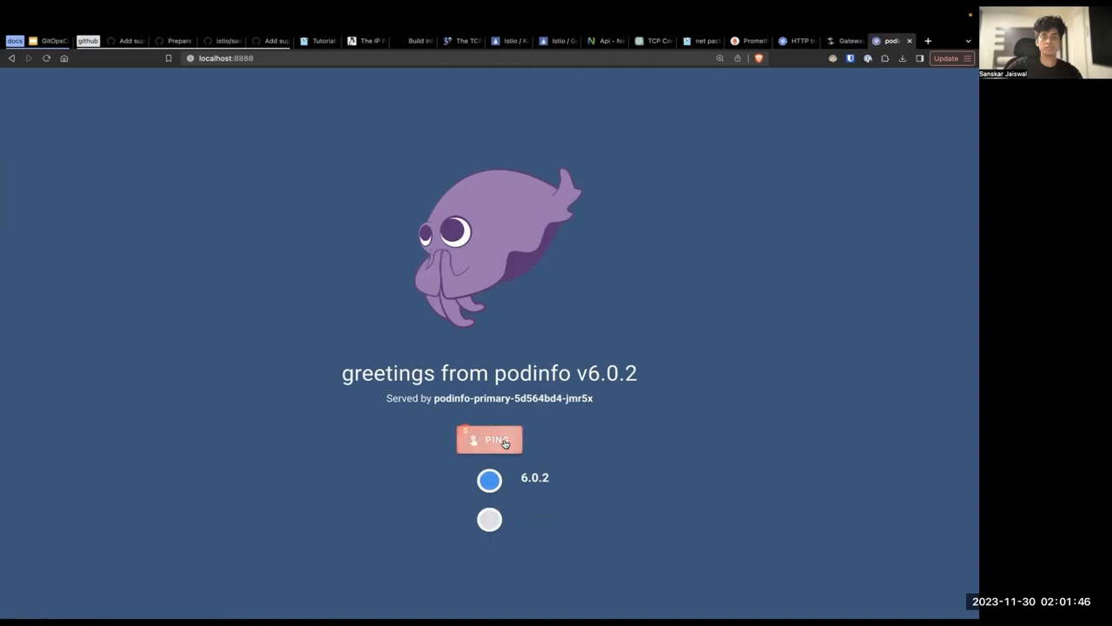
pyautogui.click(489, 439)
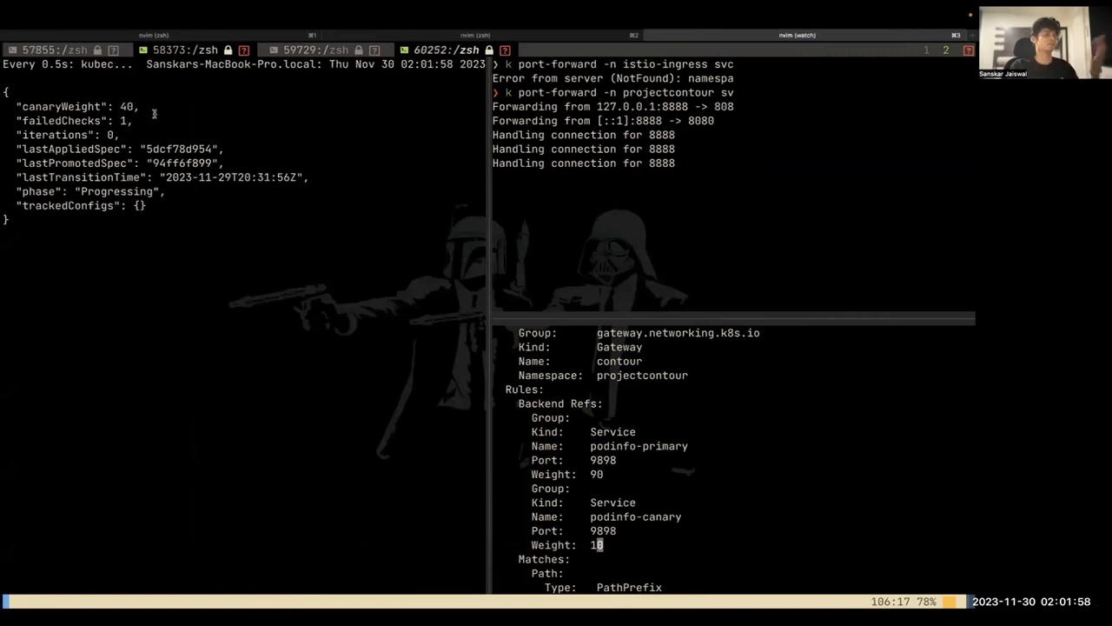
pyautogui.moveTo(207, 204)
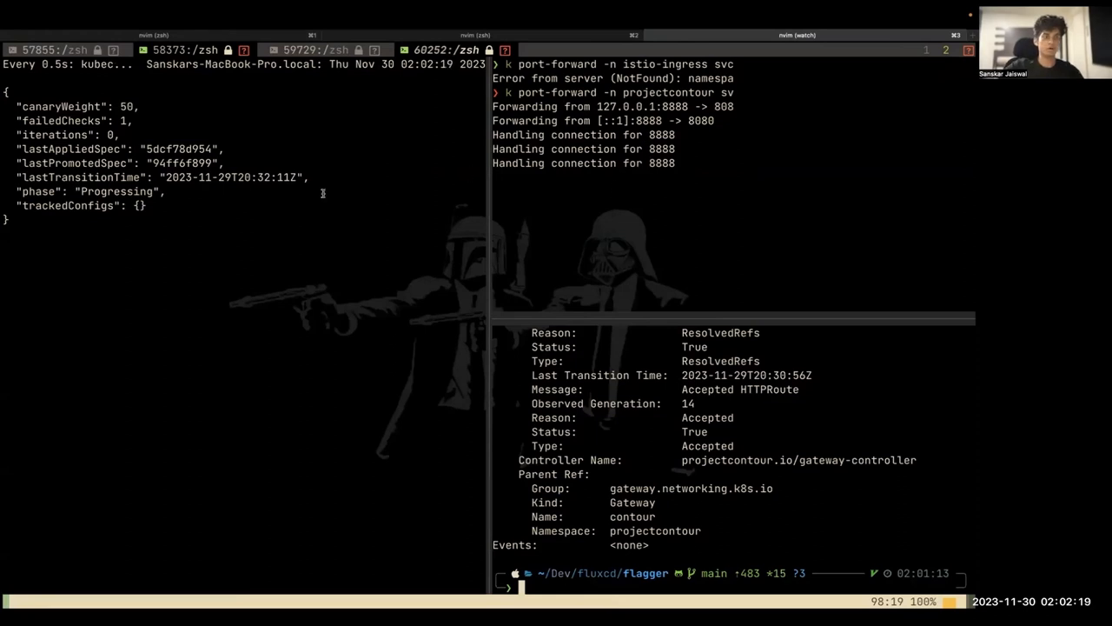
pyautogui.moveTo(530, 172)
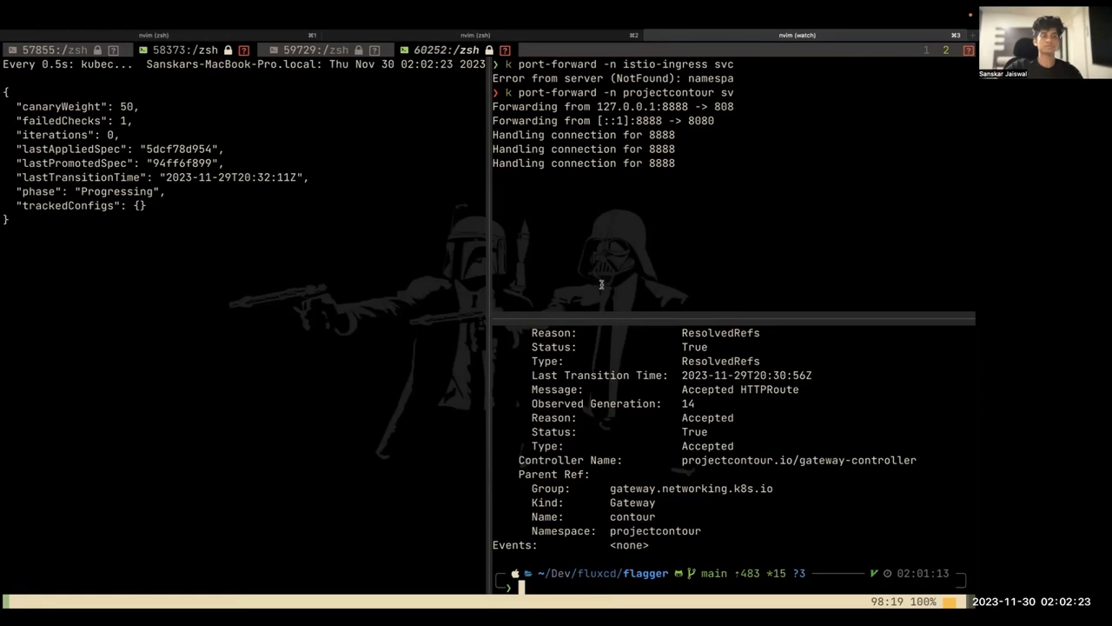
pyautogui.moveTo(586, 233)
pyautogui.write('kgd')
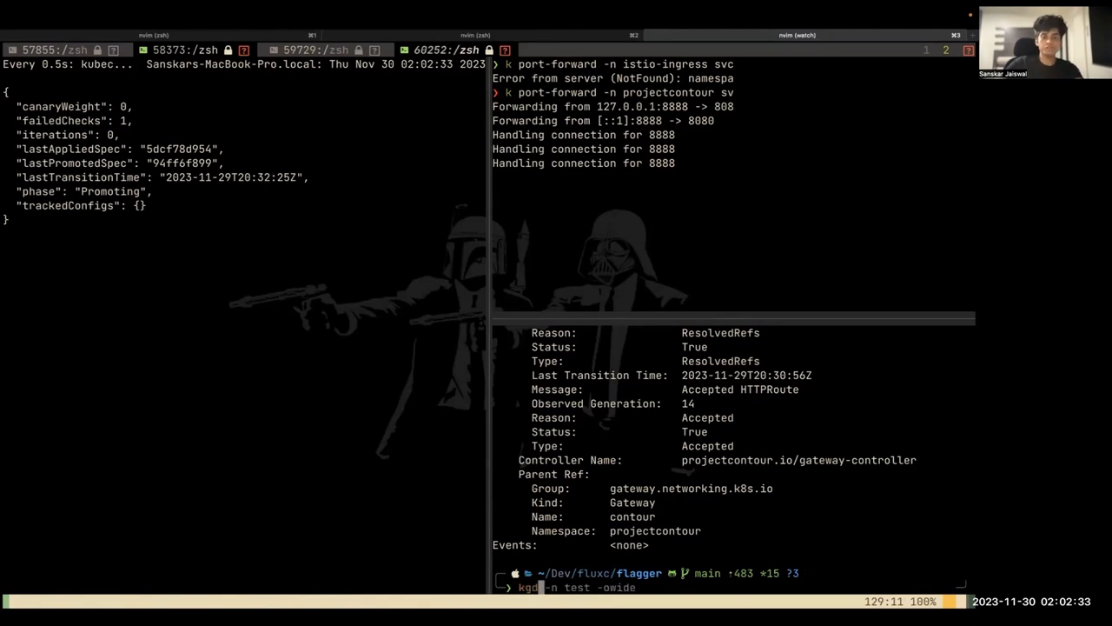
pyautogui.press('Return')
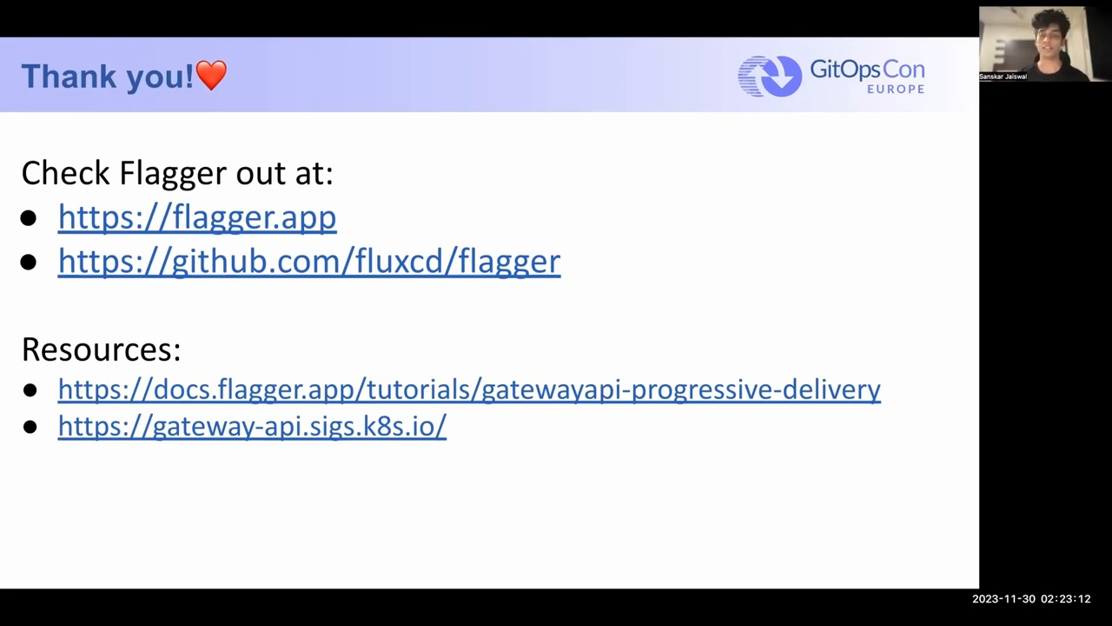
pyautogui.moveTo(617, 137)
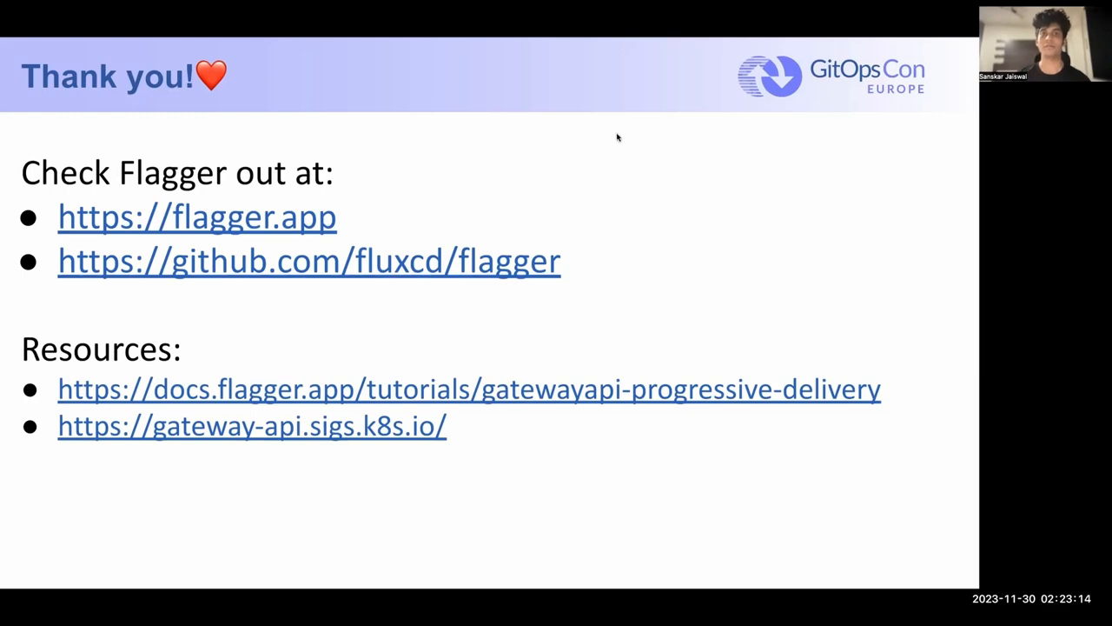